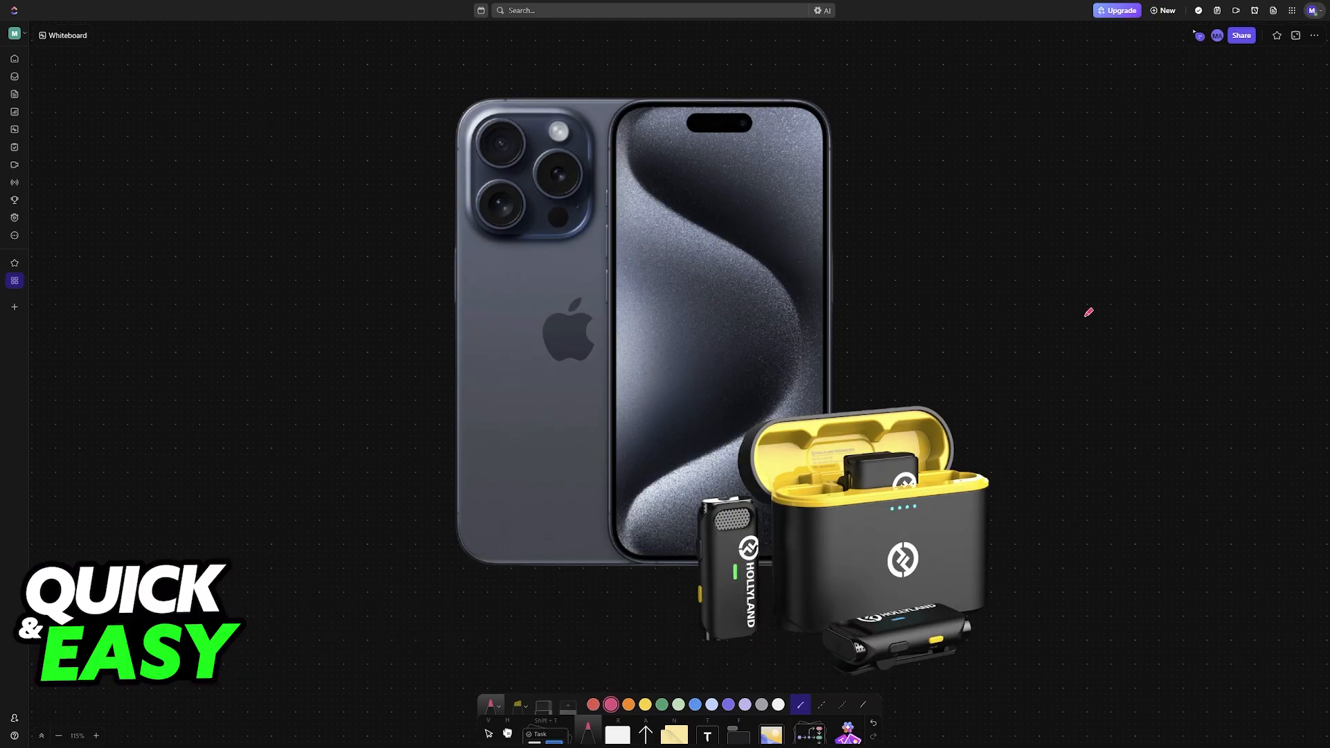
pyautogui.moveTo(1016, 522)
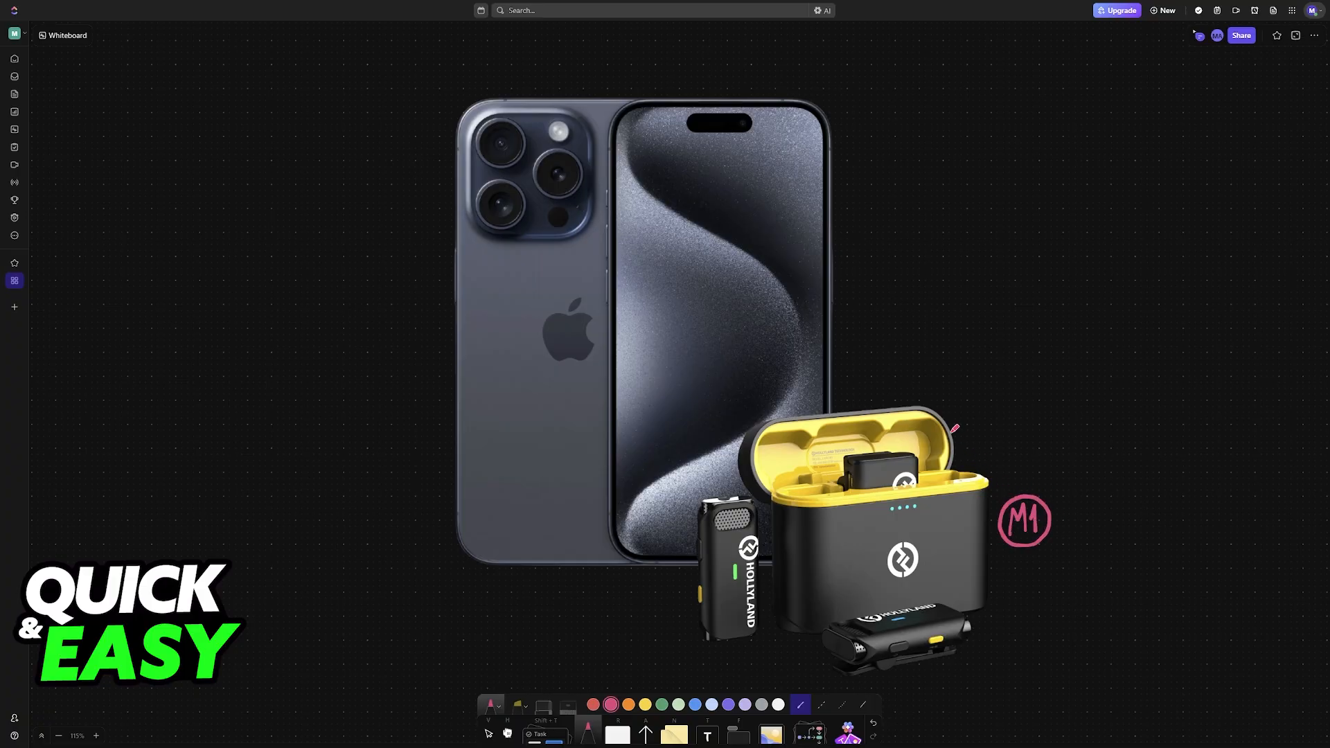
# Draw a pink curved arrow from the M1 case toward the iPhone.
pyautogui.moveTo(954, 428); pyautogui.dragTo(861, 344)
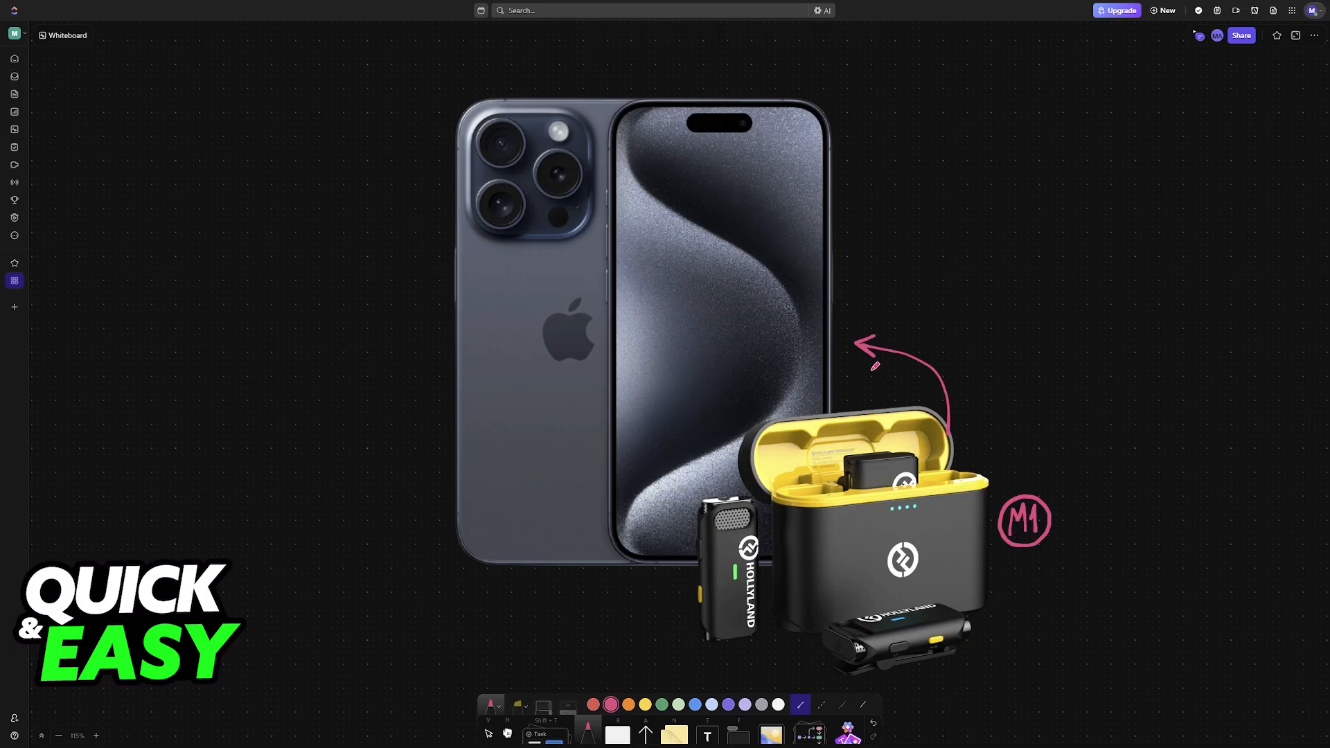
pyautogui.moveTo(781, 312)
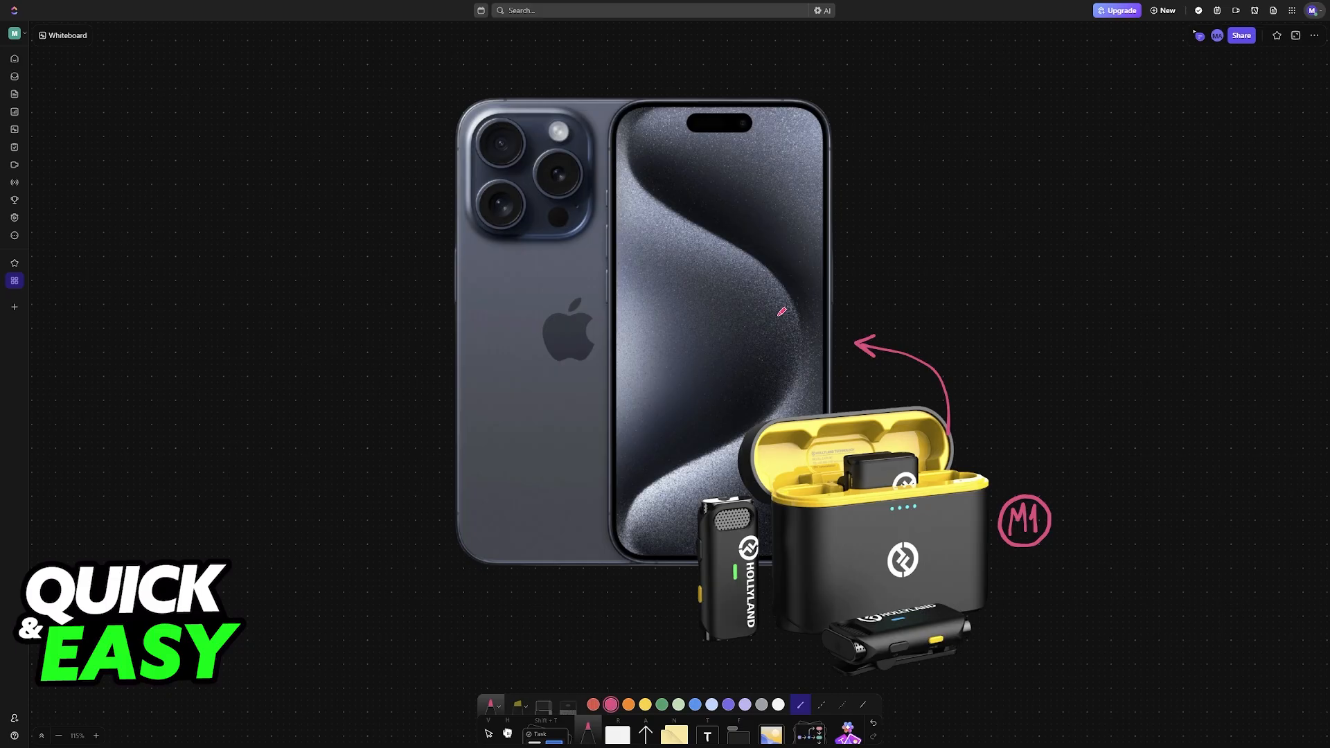
pyautogui.moveTo(1028, 405)
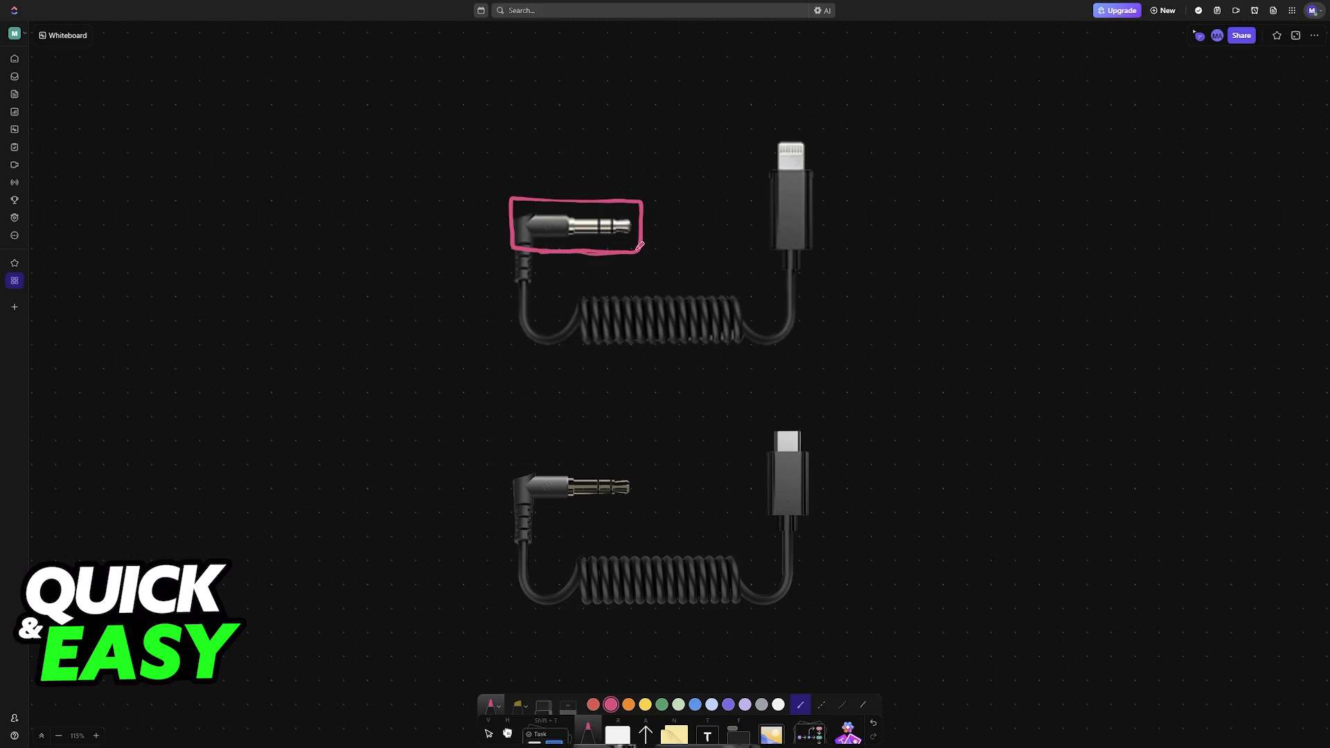
# Handwrite USB-C beside the lower plug and add the LIGHTNING label.
pyautogui.moveTo(836, 462); pyautogui.dragTo(865, 441)
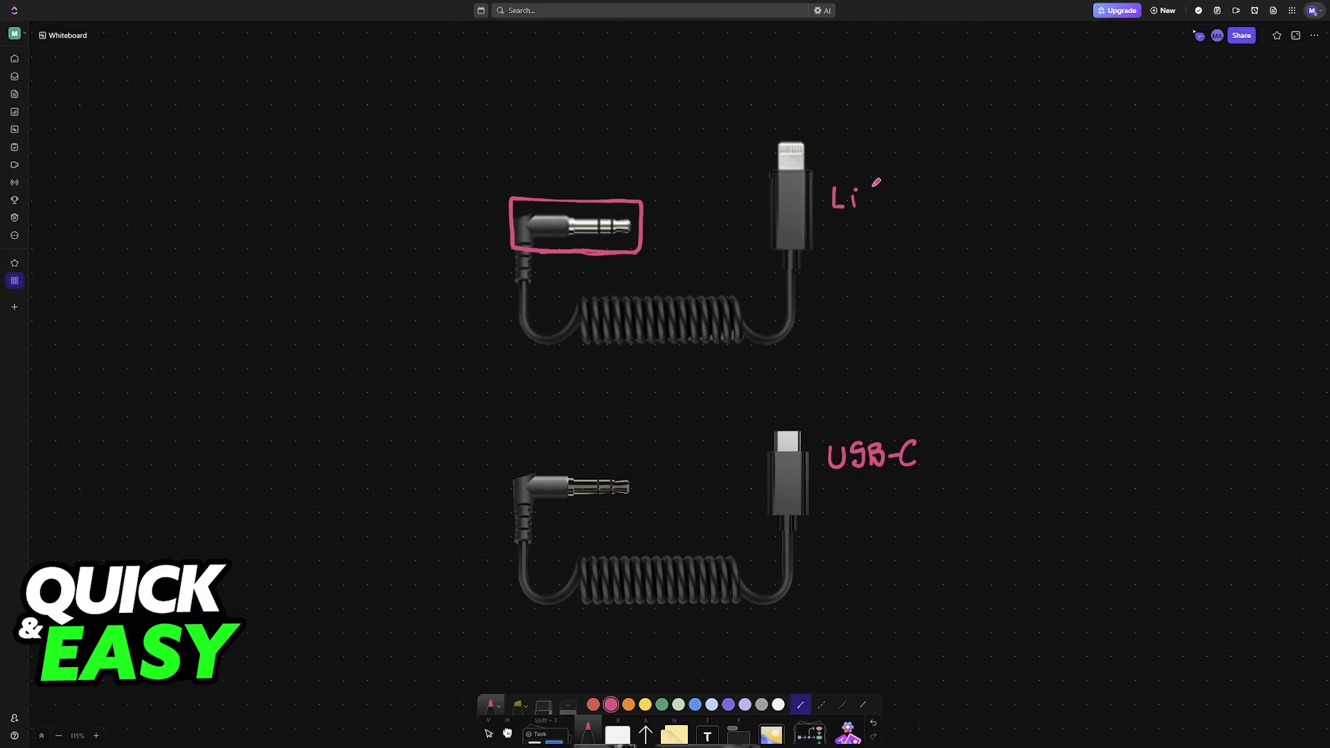
pyautogui.write('GHT')
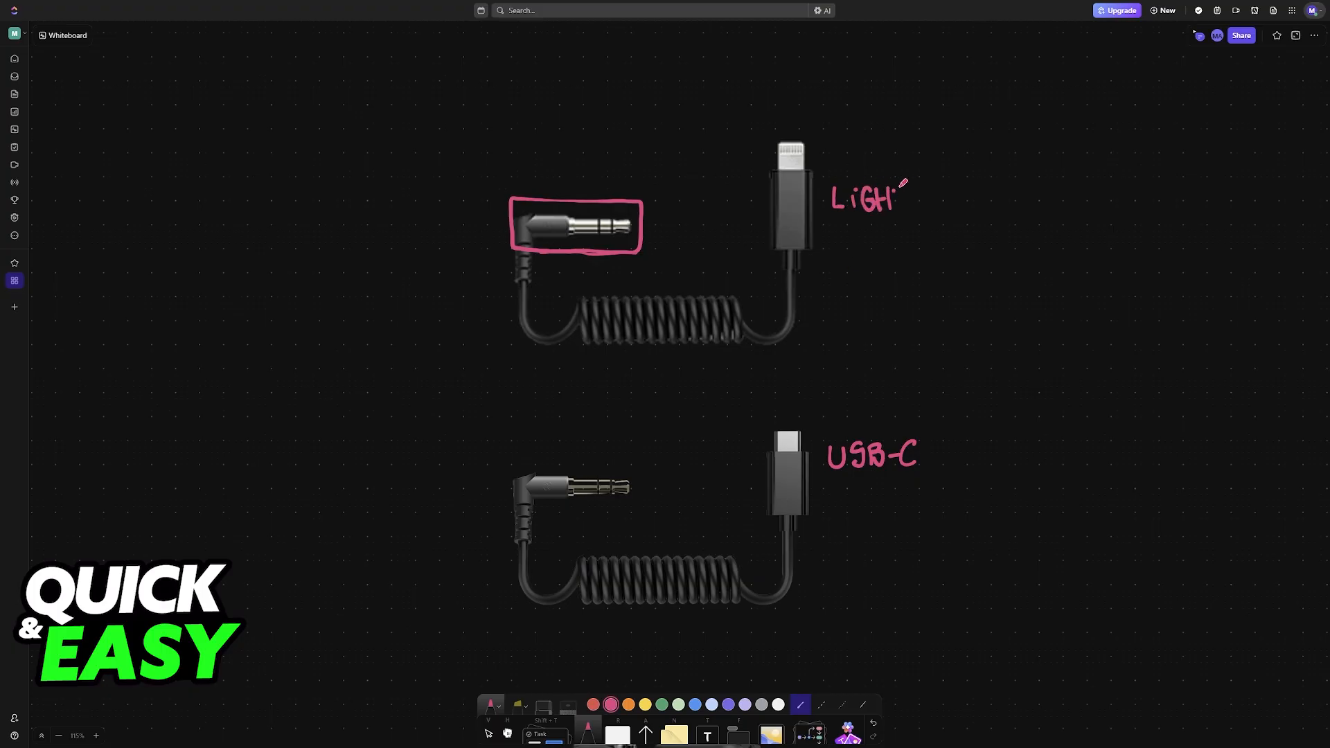
pyautogui.write('TNI')
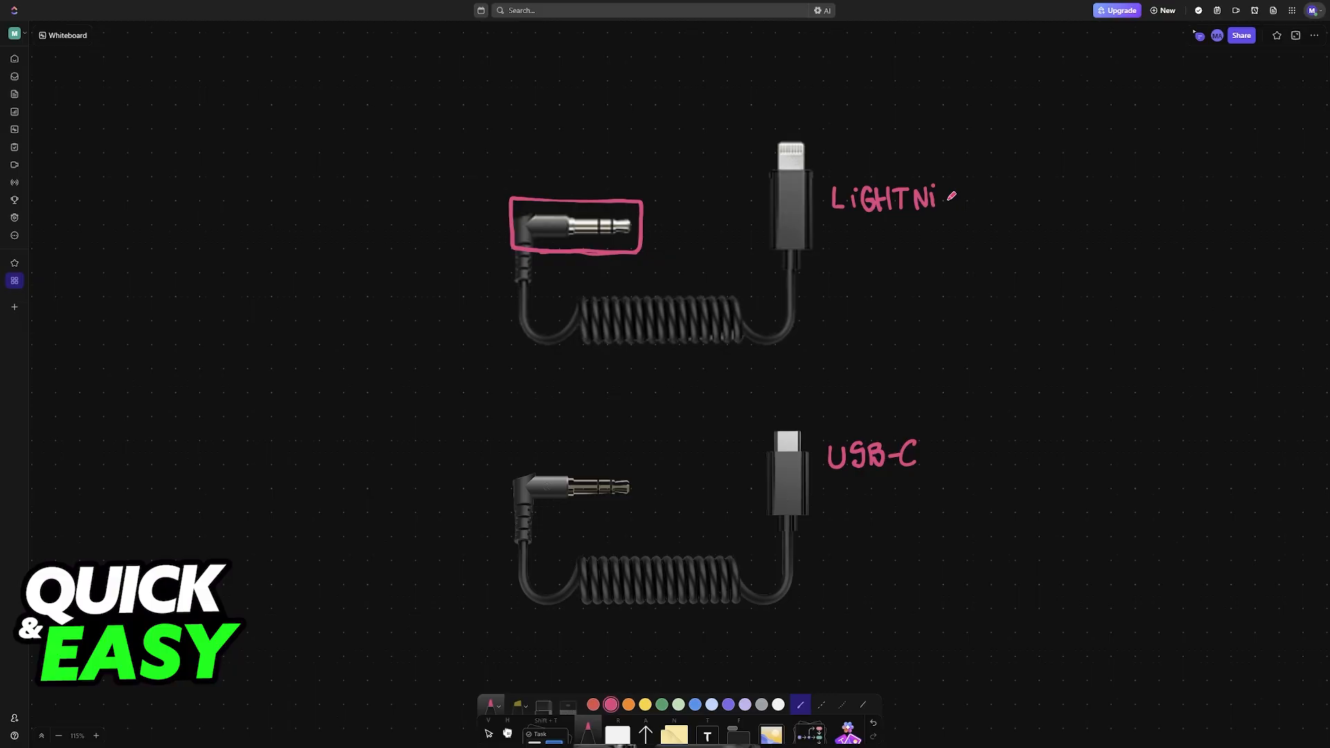
pyautogui.write('NG')
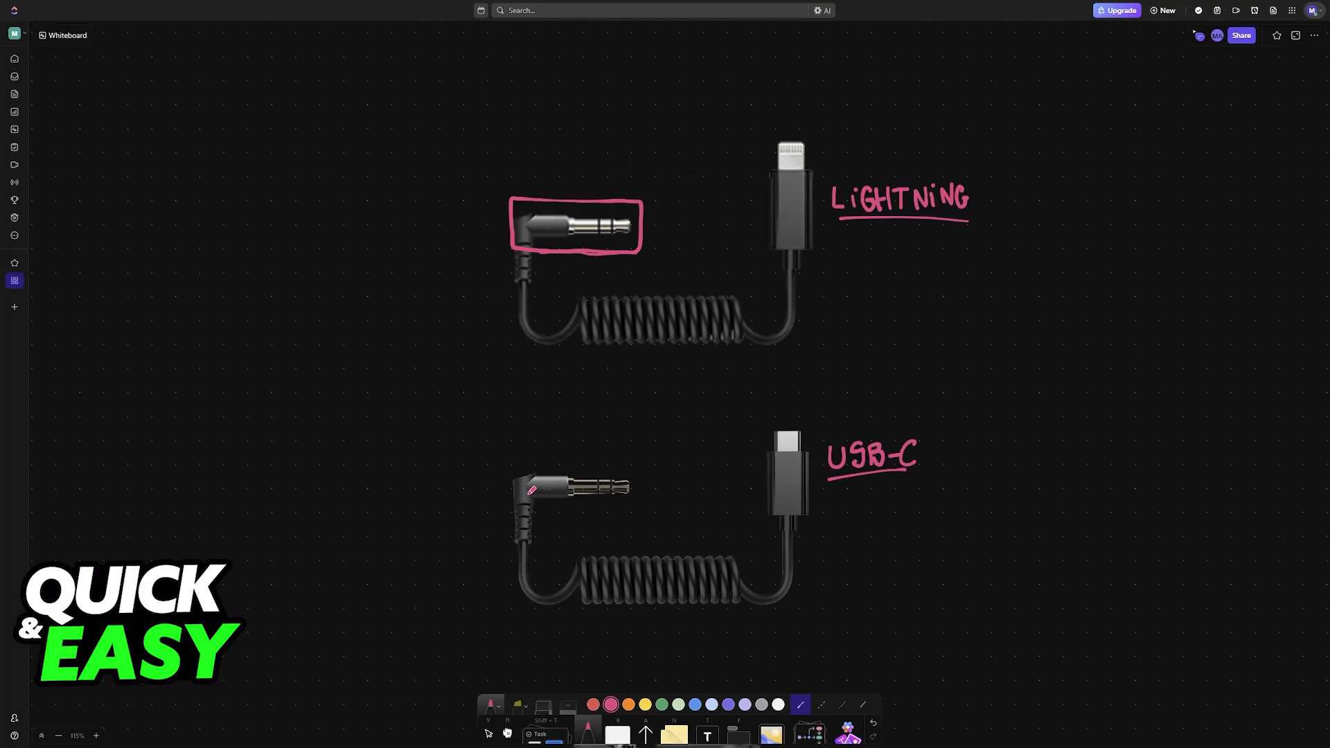
pyautogui.moveTo(693, 434)
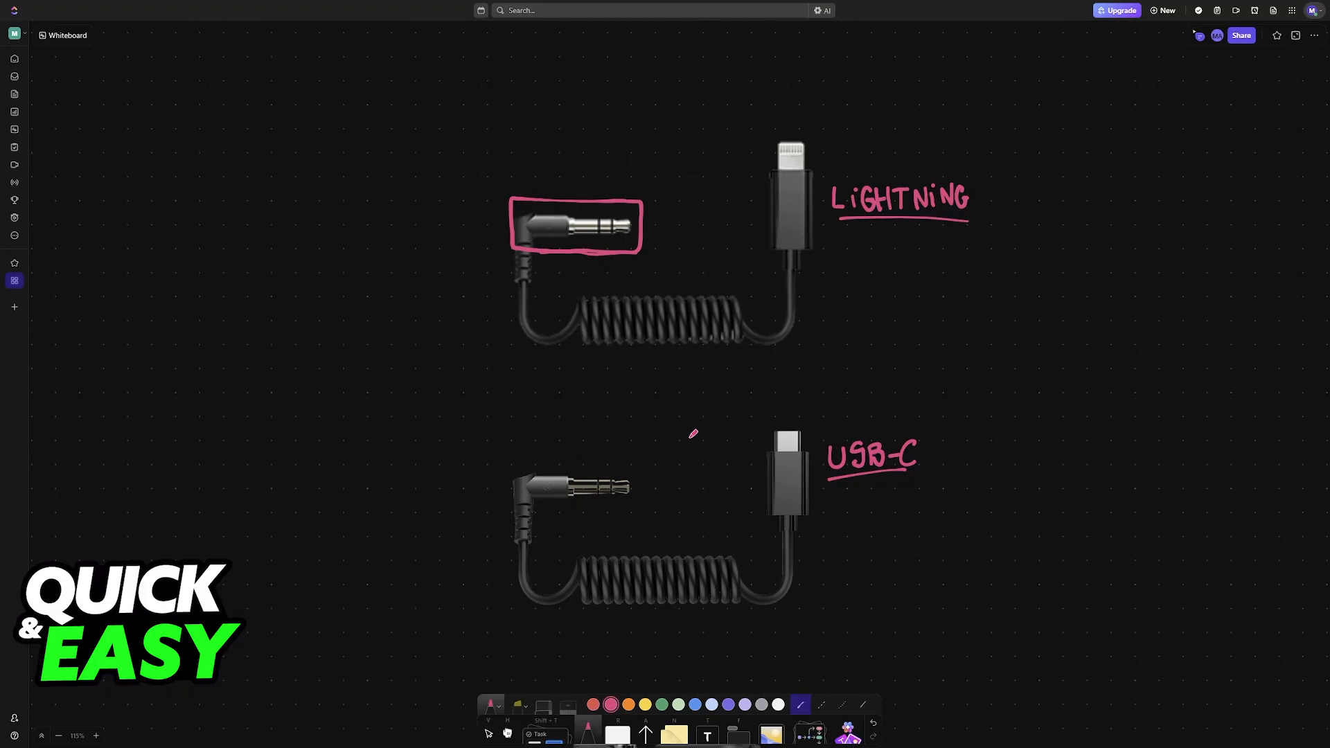
pyautogui.moveTo(619, 254)
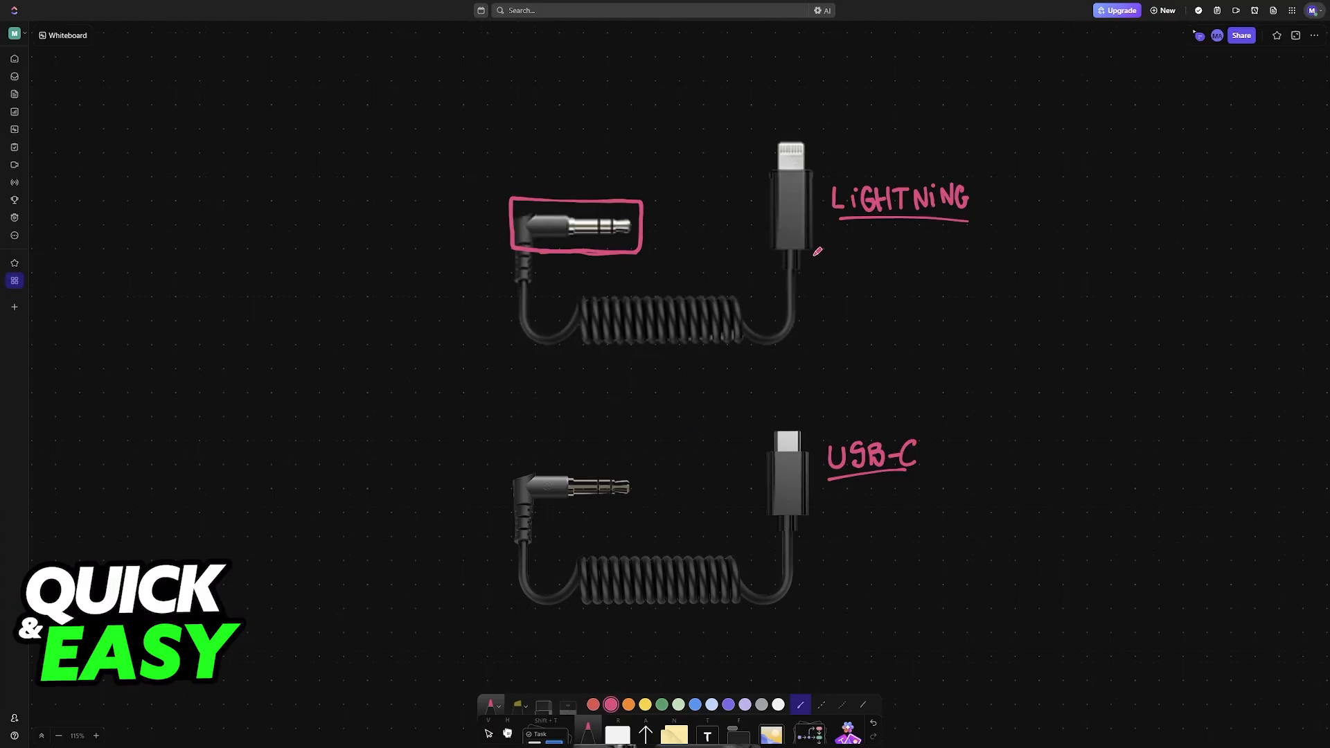
pyautogui.moveTo(534, 445)
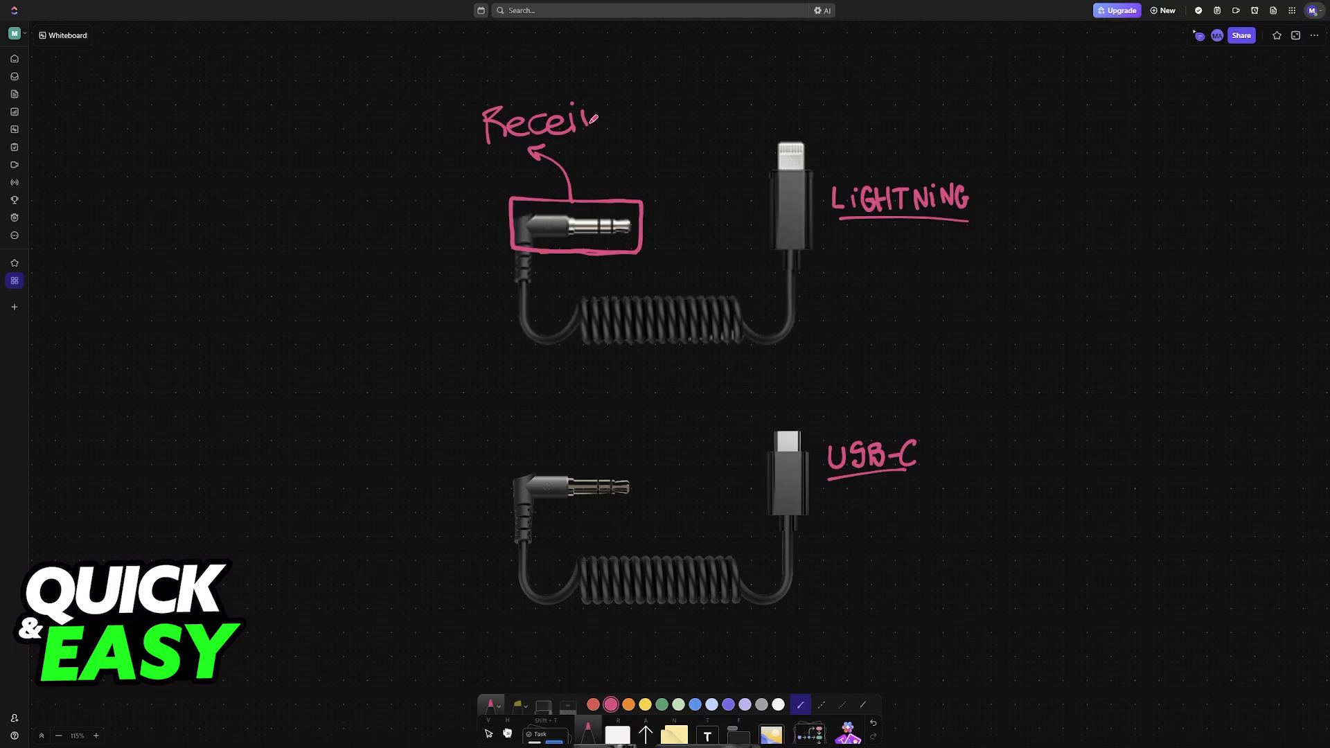
# Scroll down toward the Hollyland receiver slide.
pyautogui.scroll(-3)
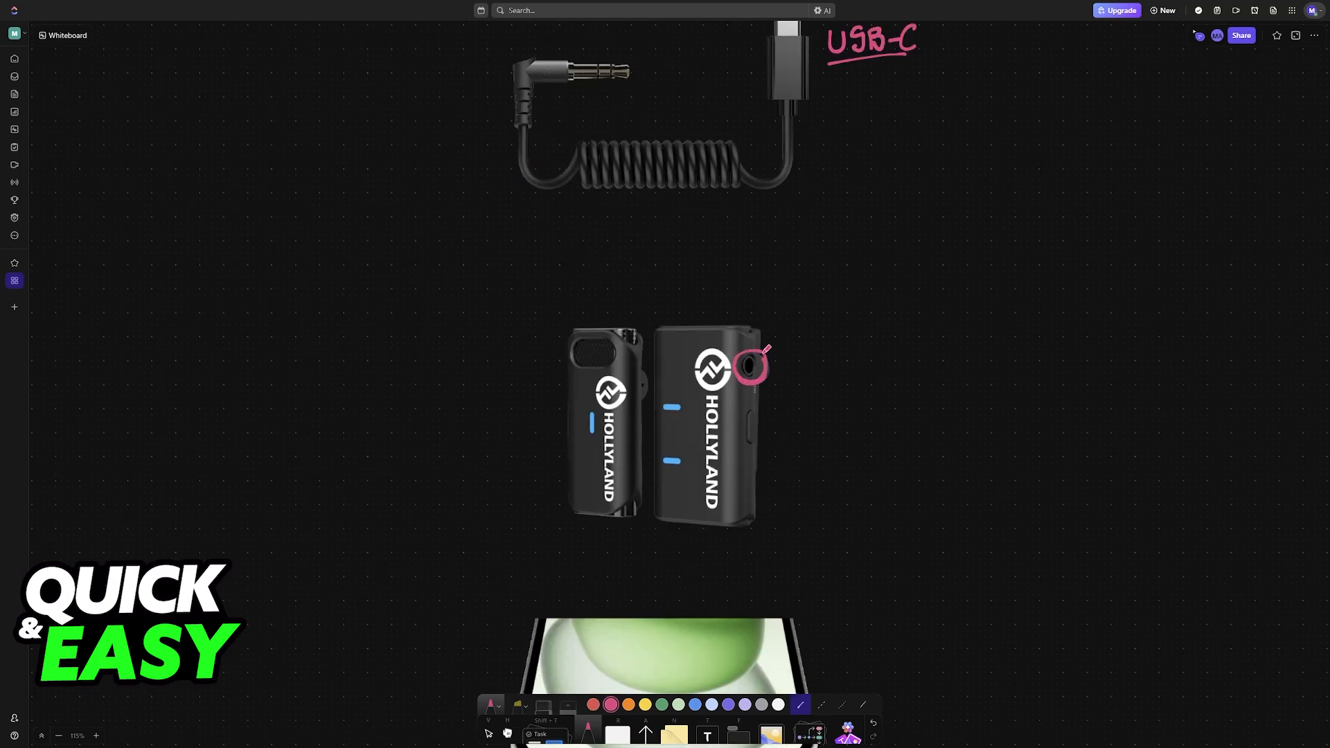
# Draw a pink line linking the receiver's jack to the iPhone cable.
pyautogui.scroll(-3)
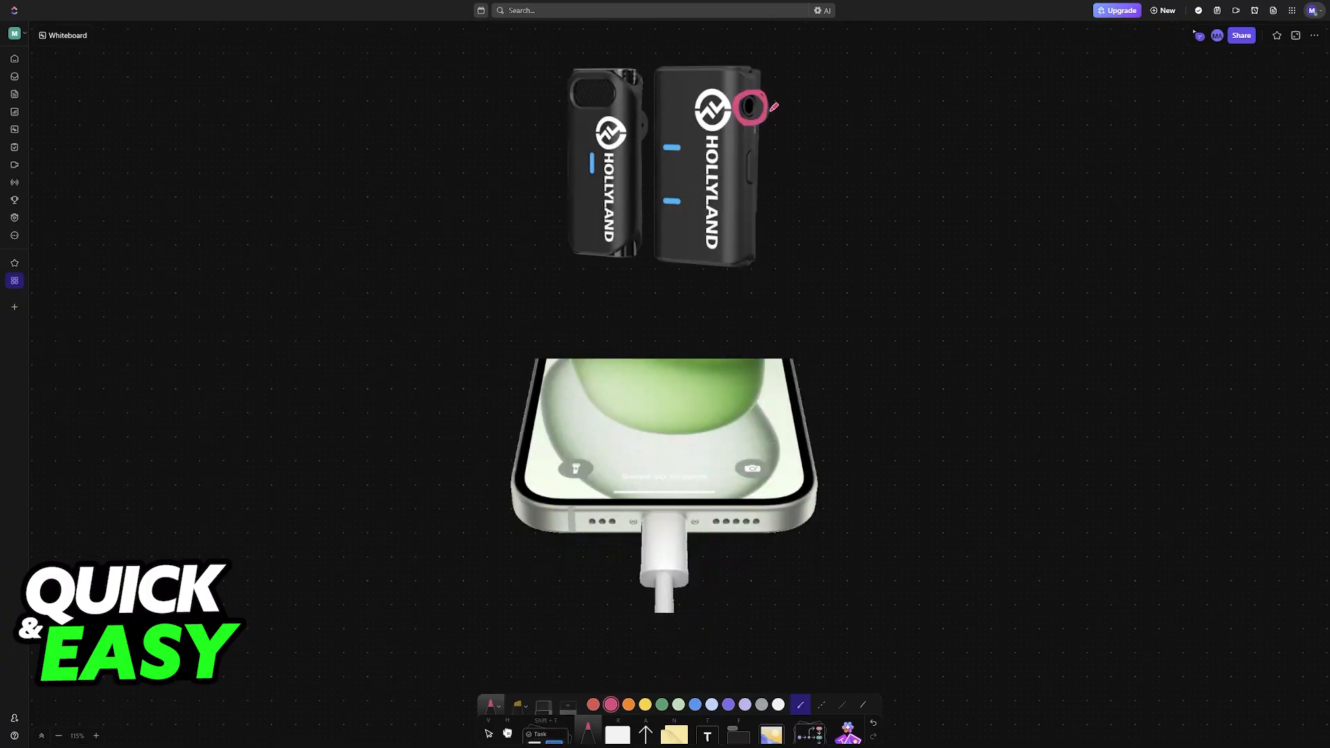
pyautogui.moveTo(771, 105); pyautogui.dragTo(708, 598)
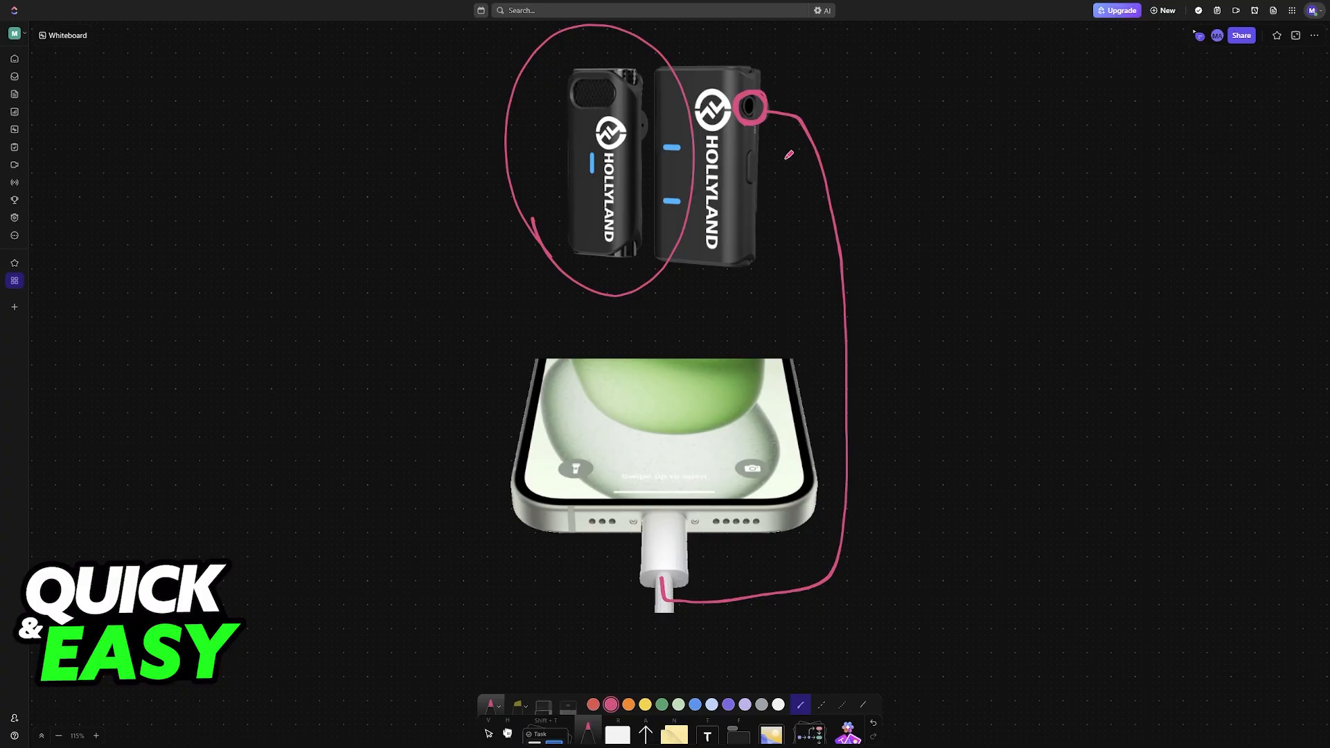
pyautogui.moveTo(846, 269)
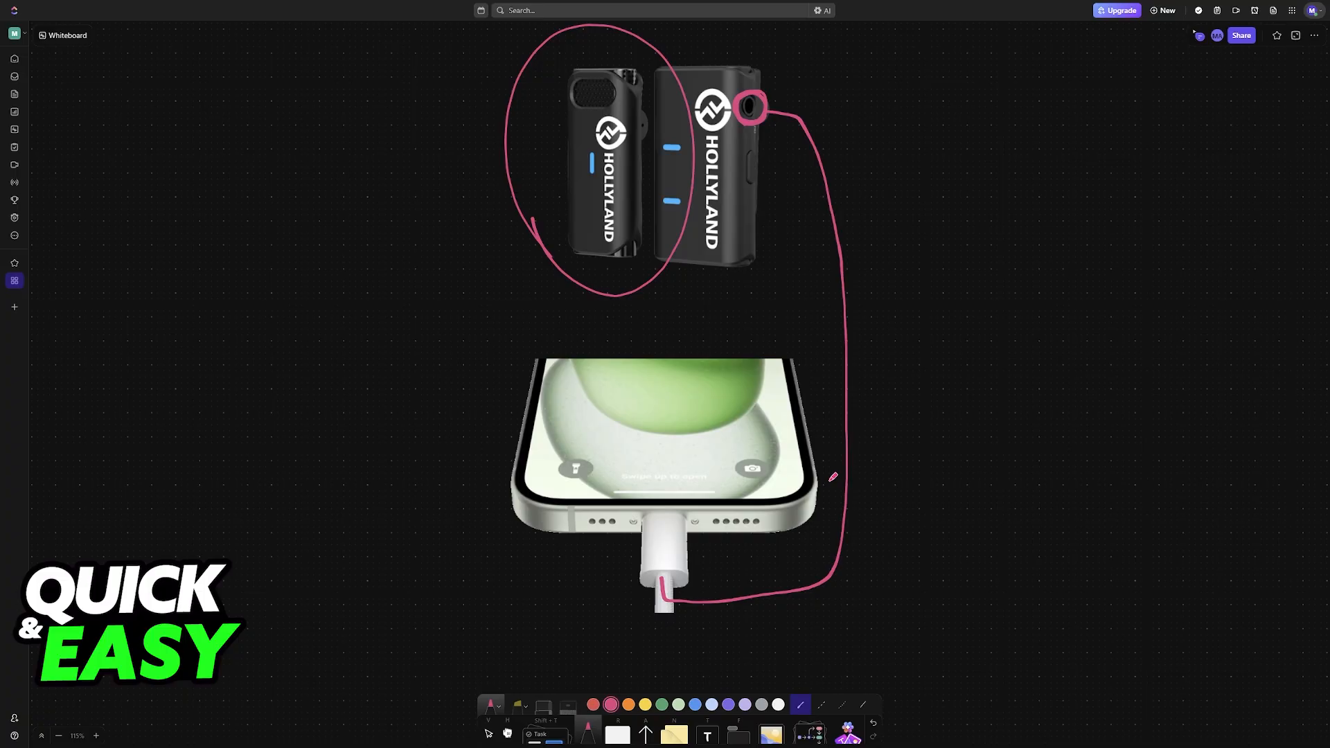
pyautogui.scroll(-3)
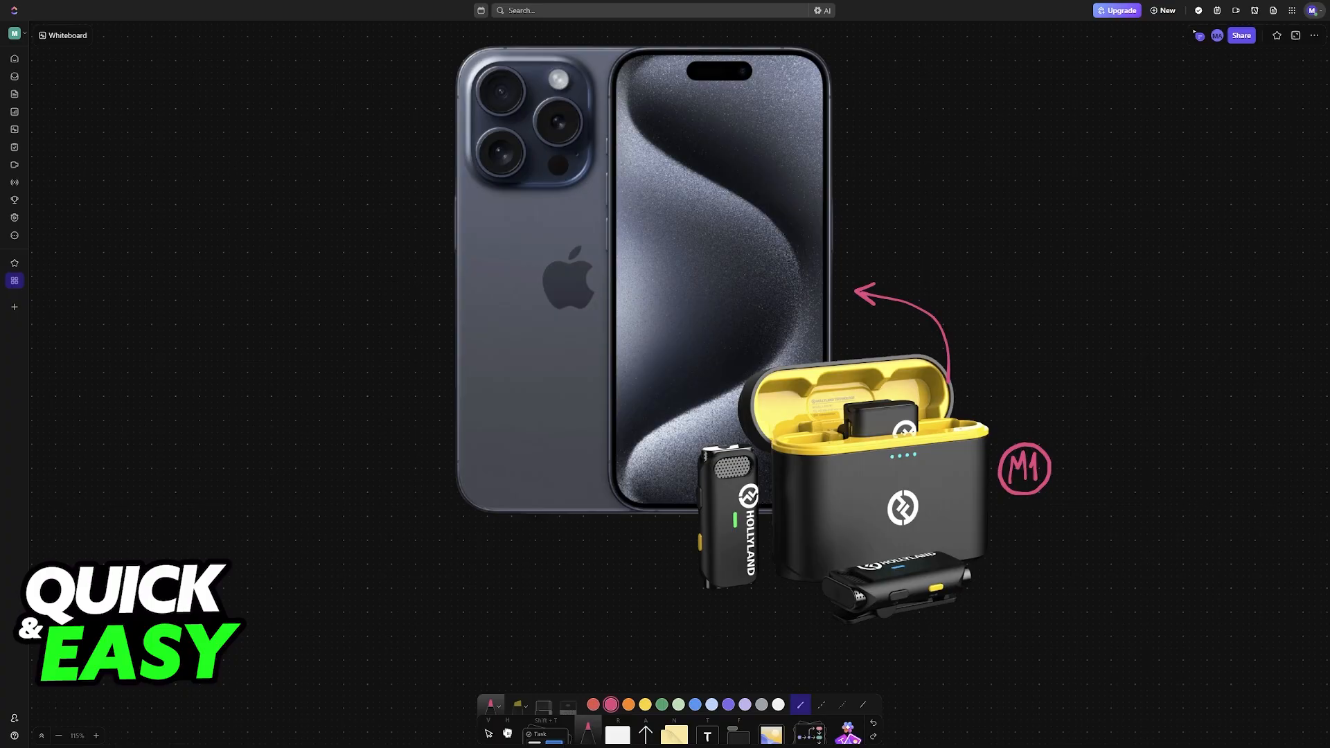
# Scroll the canvas to bring the labelled slide back into view.
pyautogui.scroll(-3)
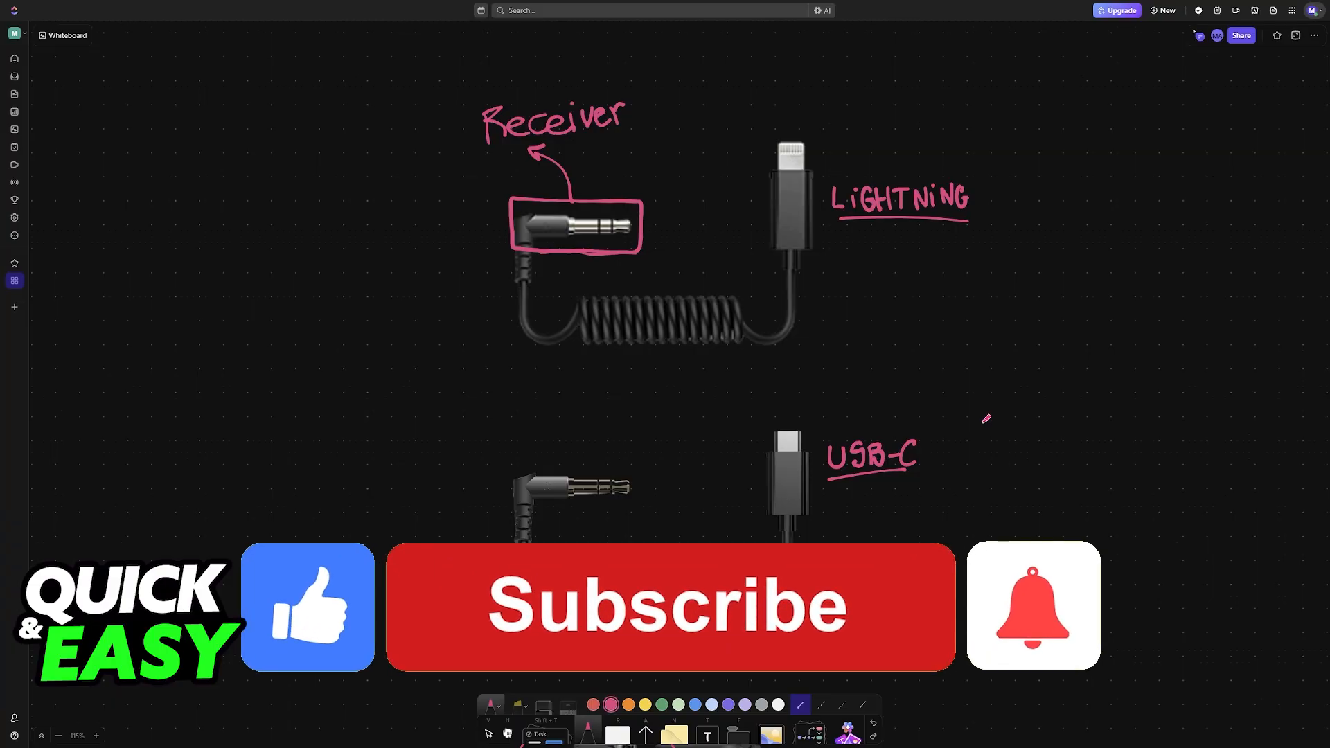
# Click on the cables slide showing the Receiver, LIGHTNING and USB-C labels.
pyautogui.click(669, 605)
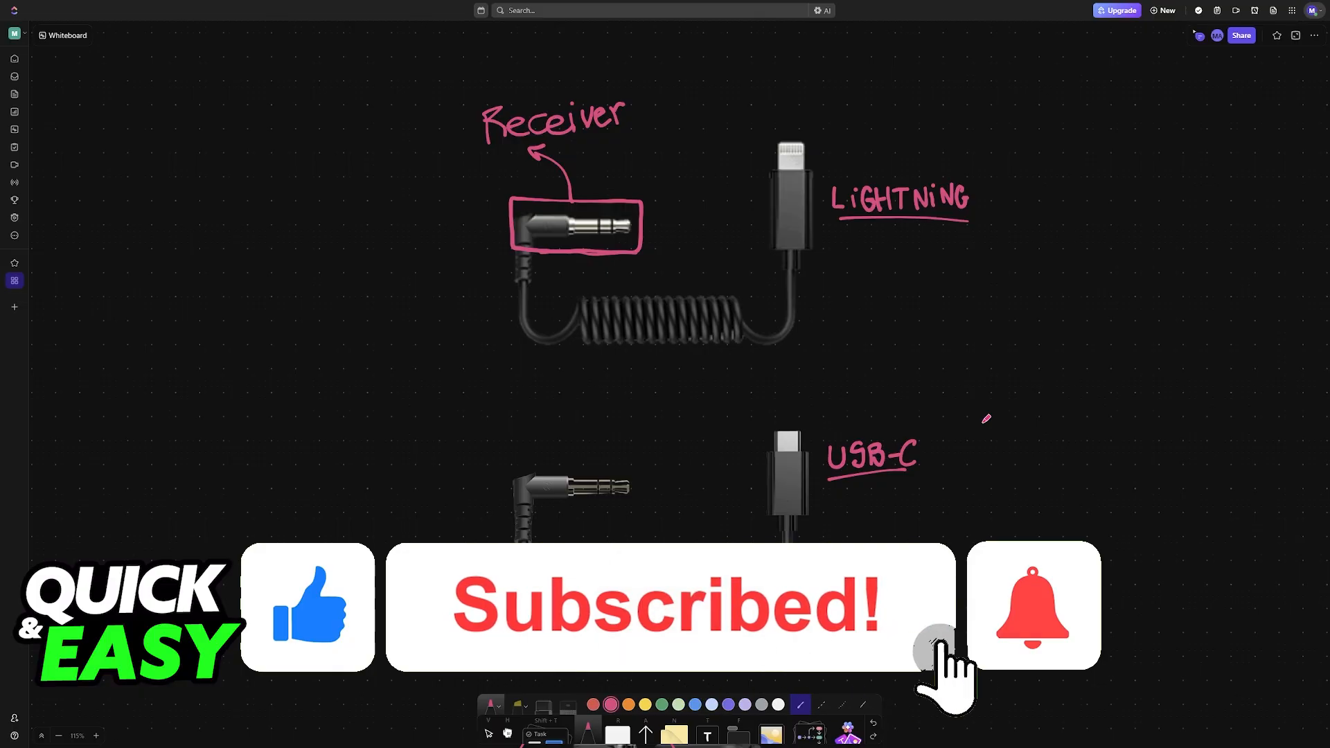
pyautogui.click(1032, 605)
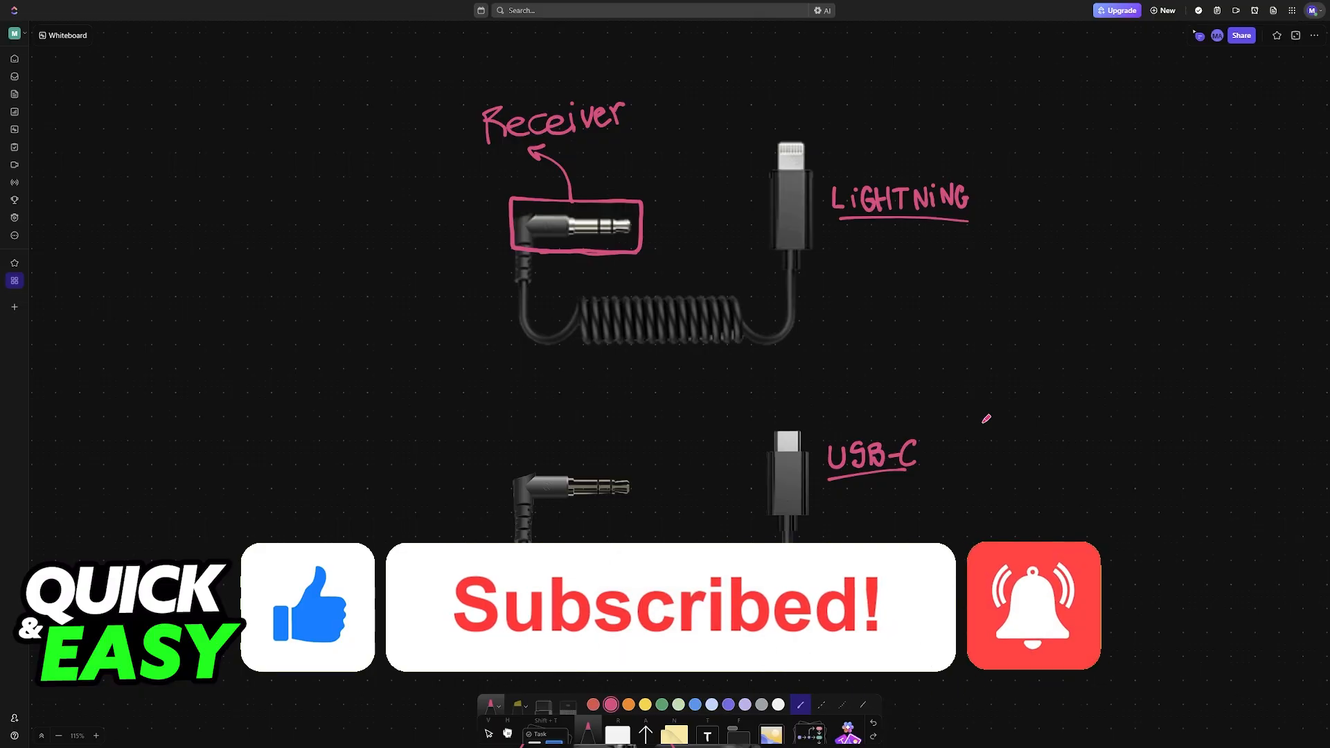